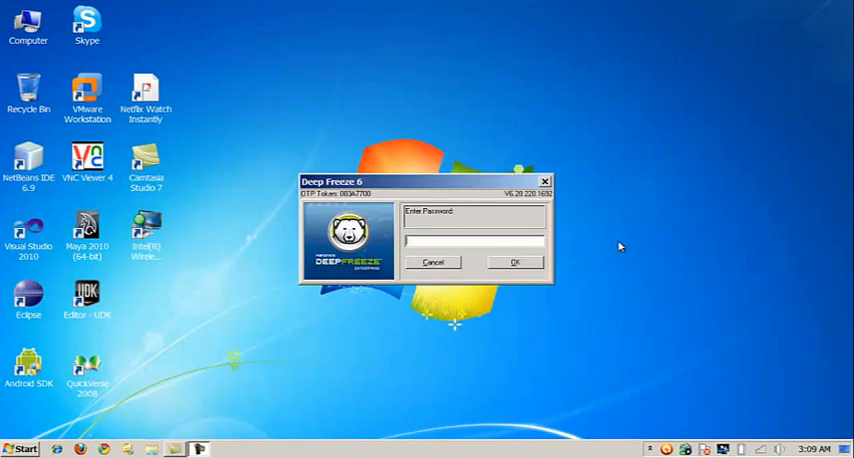
- Unlock Deep Freeze with its password and set it to Boot Thawed
text(1)
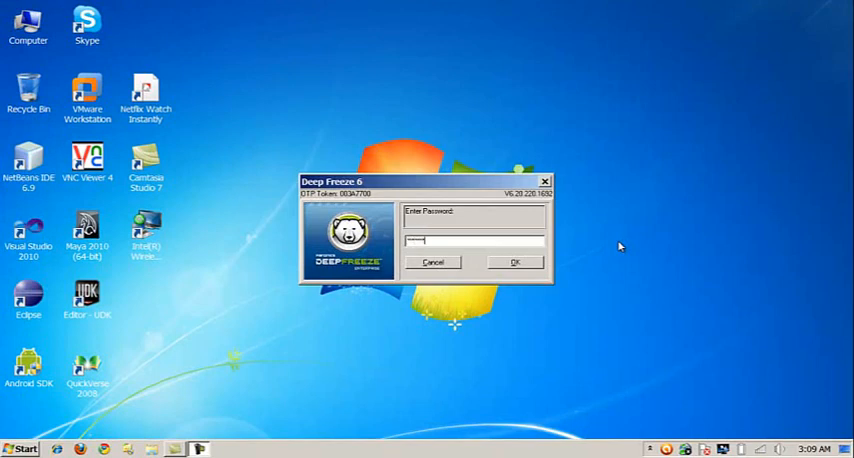
click(516, 262)
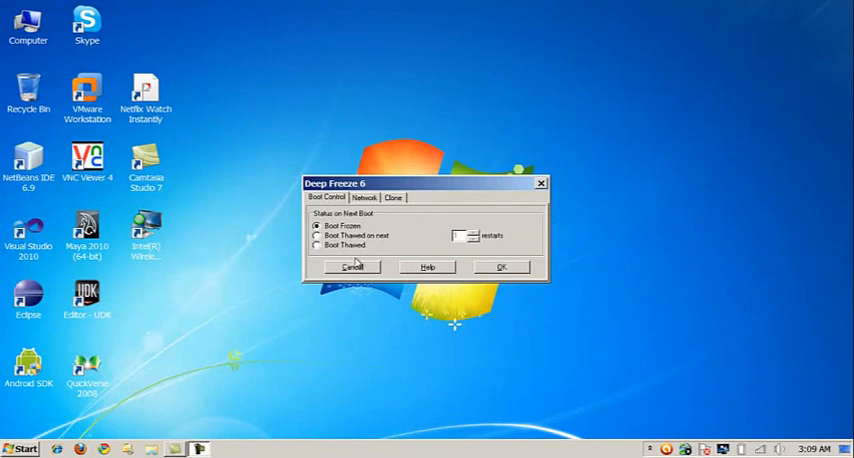
click(318, 244)
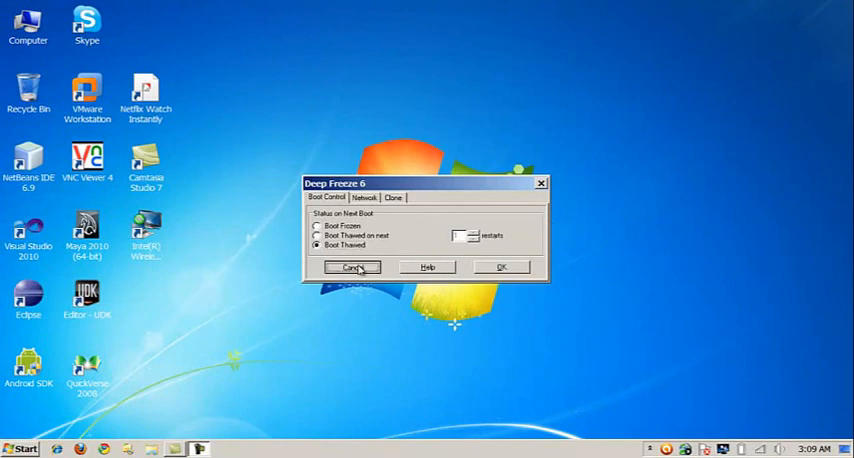
click(352, 268)
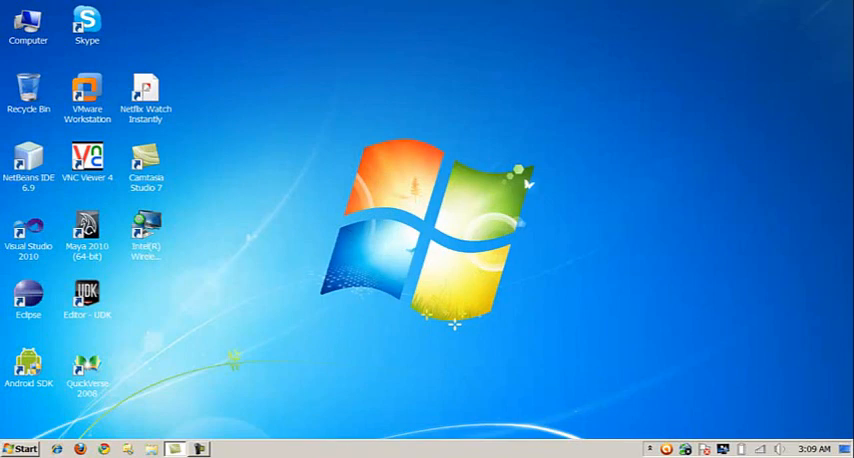
mouse_move(284, 268)
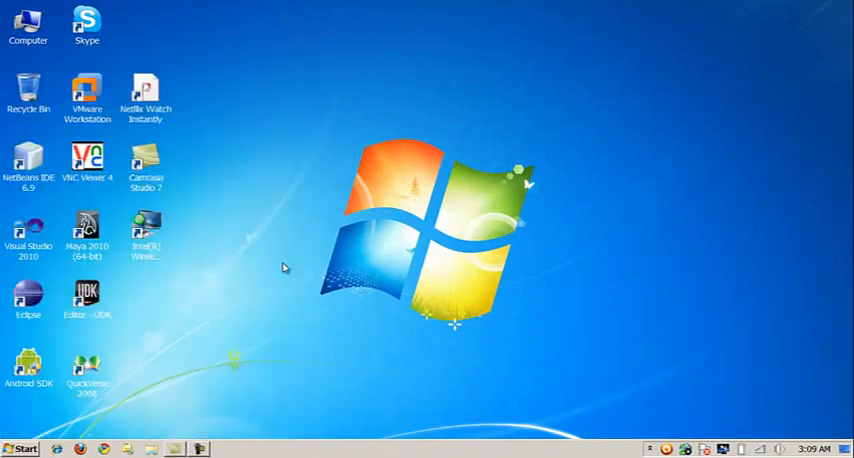
click(20, 448)
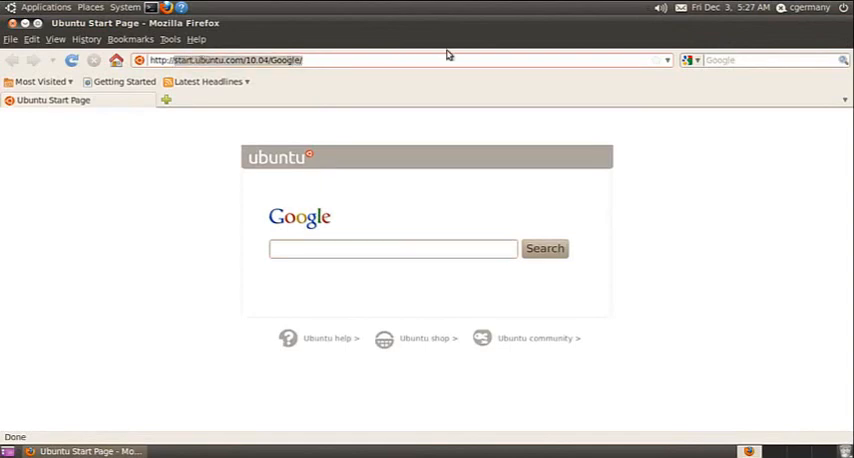
- Go to sourceforge.net/projects/lethe/files in the browser
text(http://sourceforge)
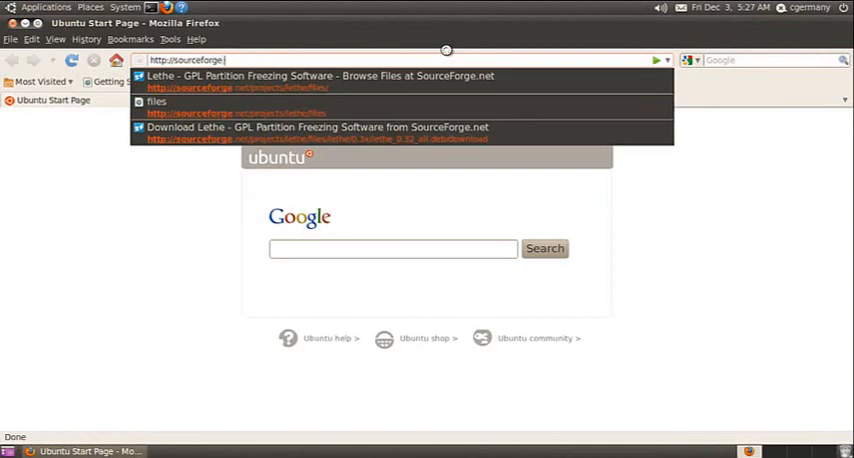
text(.net/projects/)
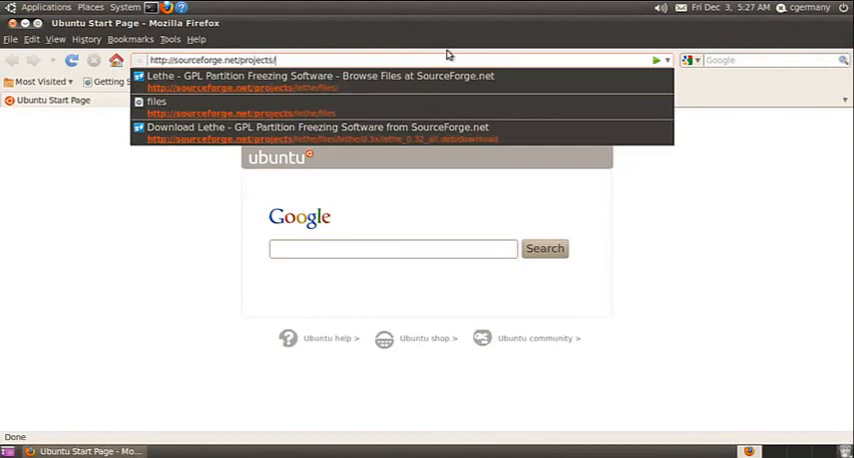
text(lethe/)
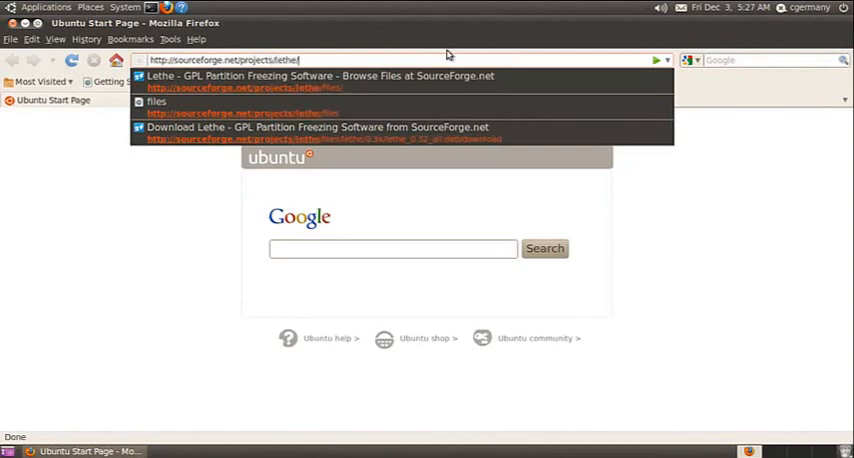
text(files/)
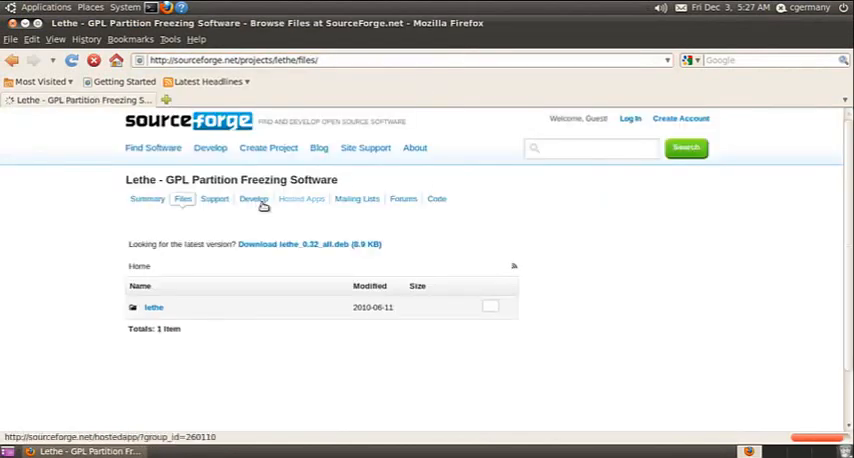
- Download and save lethe_0.32_all.deb, then bring up the home folder
click(306, 244)
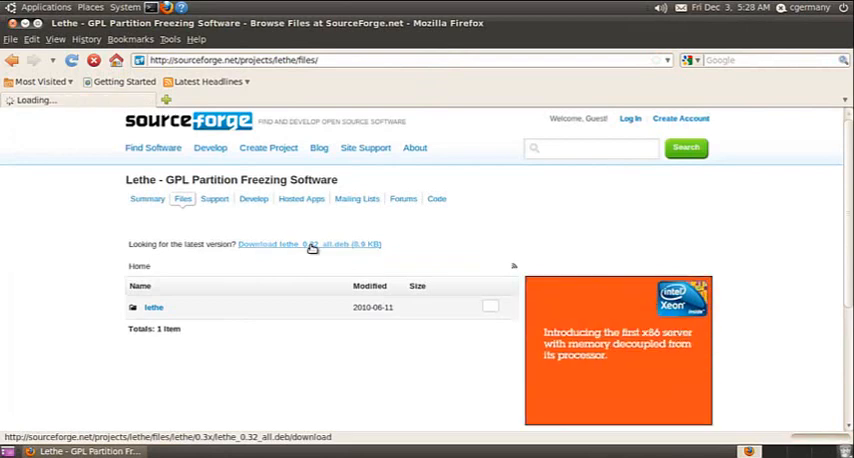
click(308, 244)
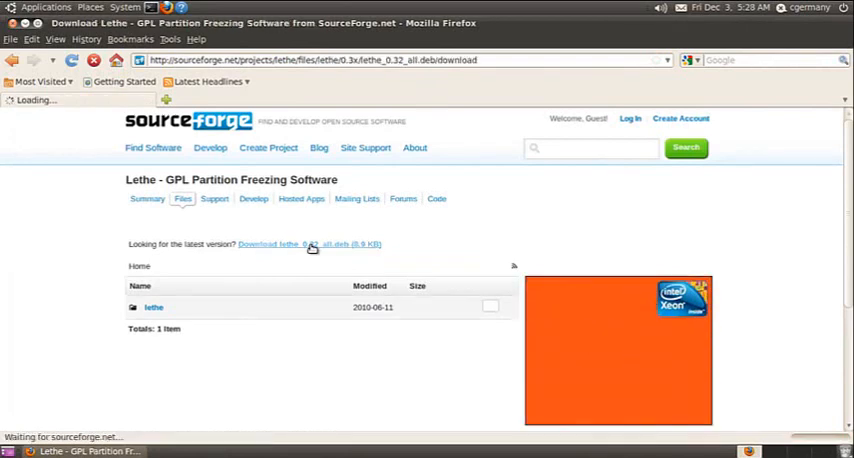
click(310, 244)
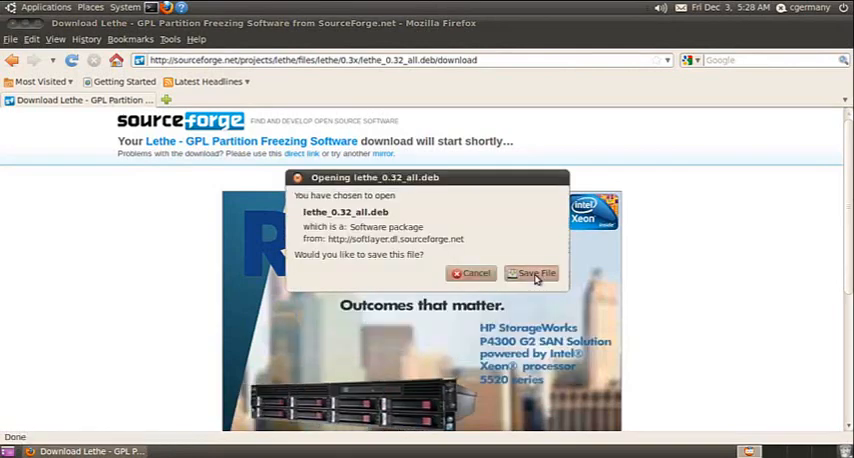
click(532, 272)
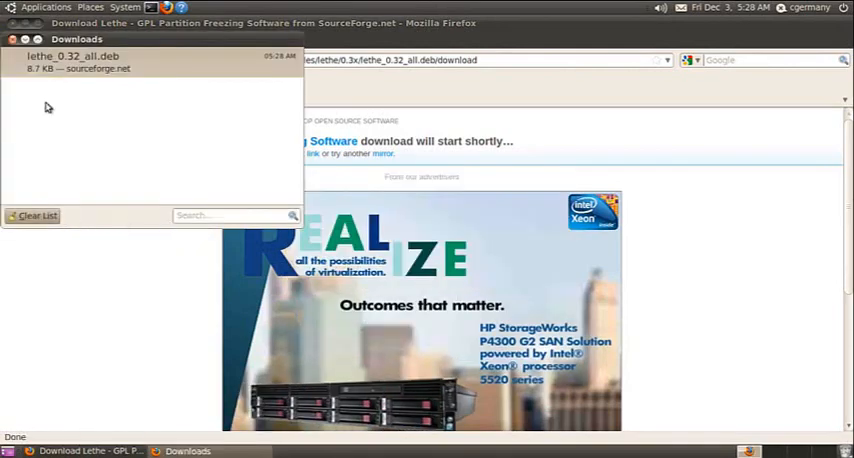
click(32, 216)
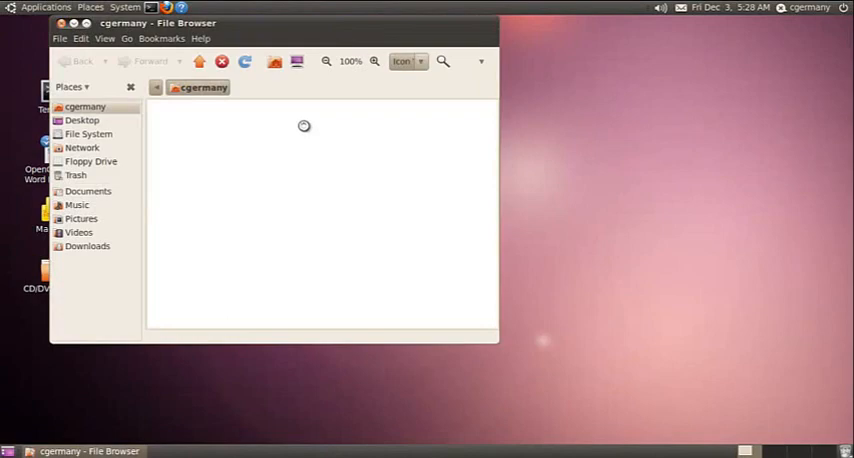
- Show lethe_0.32_all.deb in the Downloads folder and launch a terminal
click(88, 246)
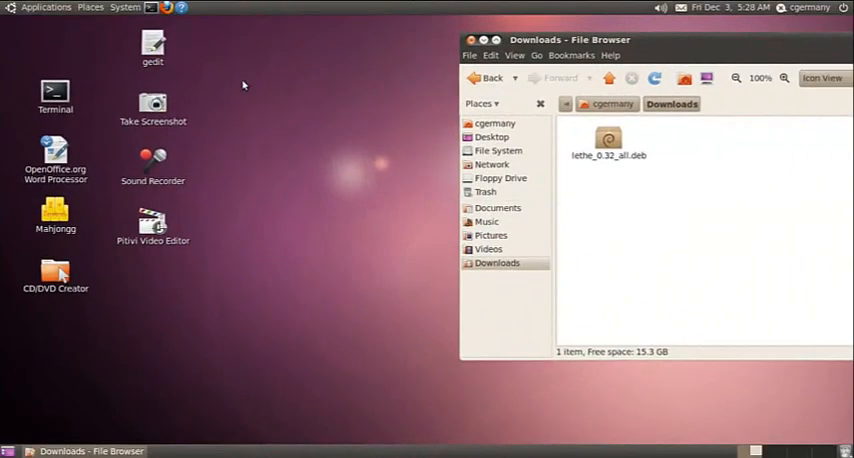
double_click(56, 90)
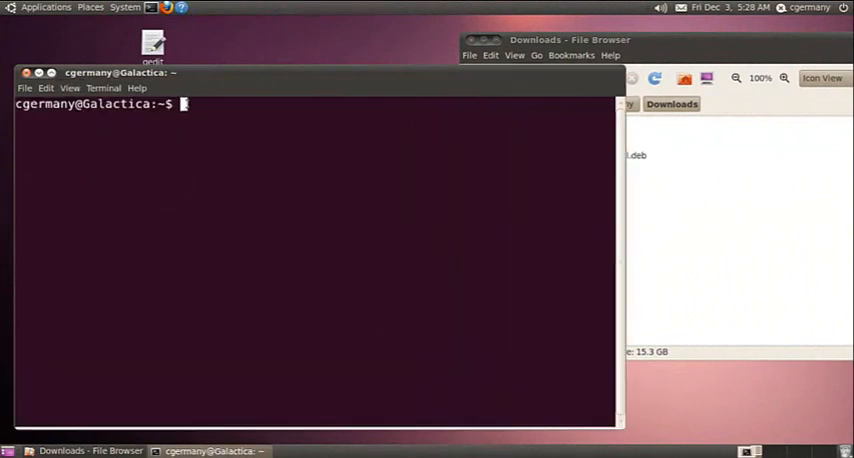
- Change to Downloads, list it, and make the Lethe package executable with sudo chmod 777
text(cd Downl)
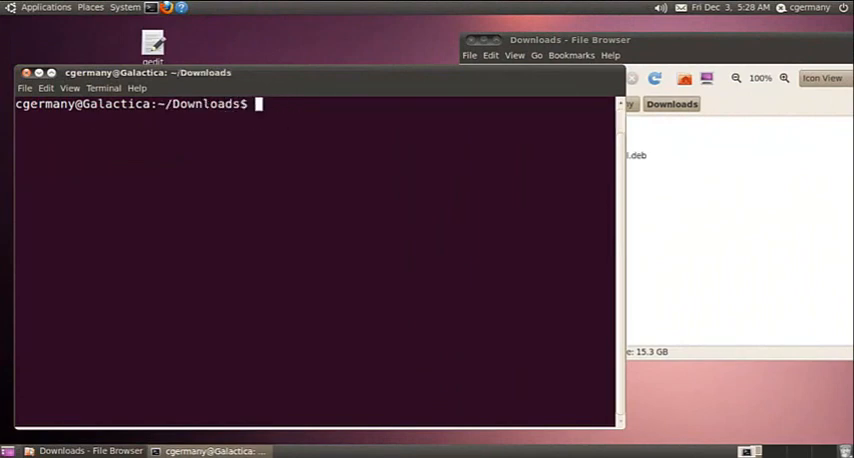
text(ls -l)
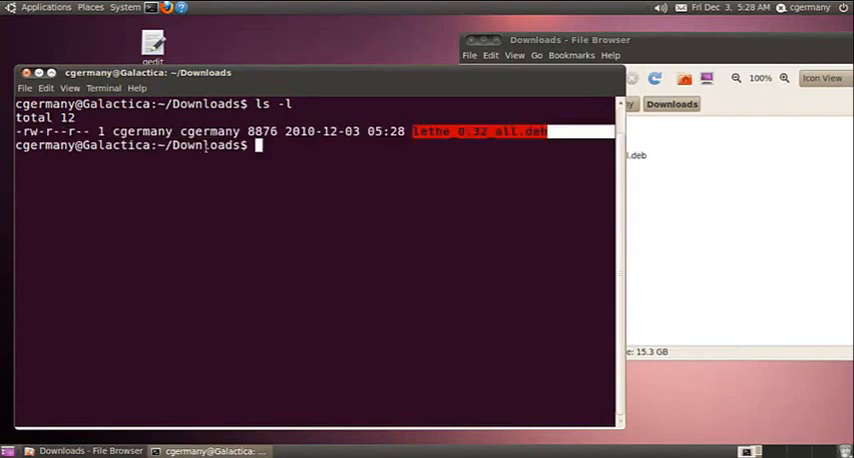
text(su)
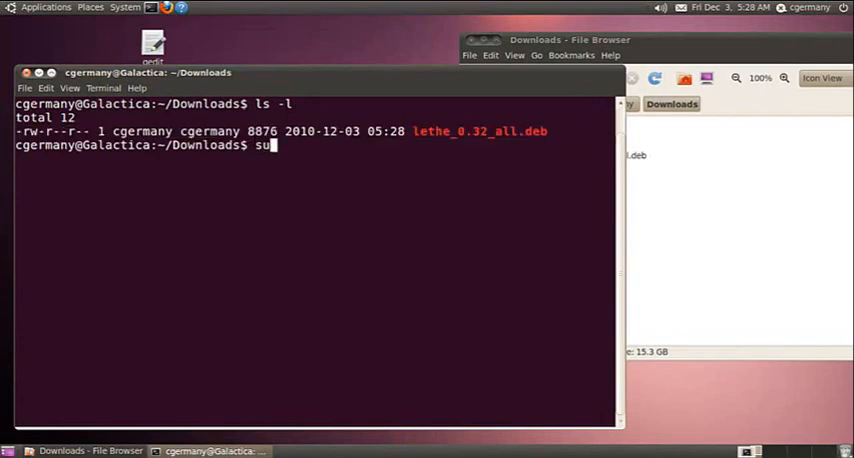
text(do)
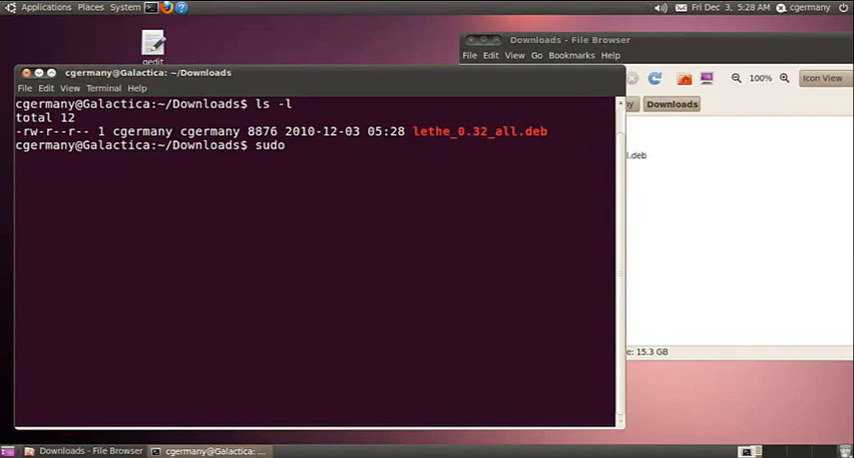
text(chmod)
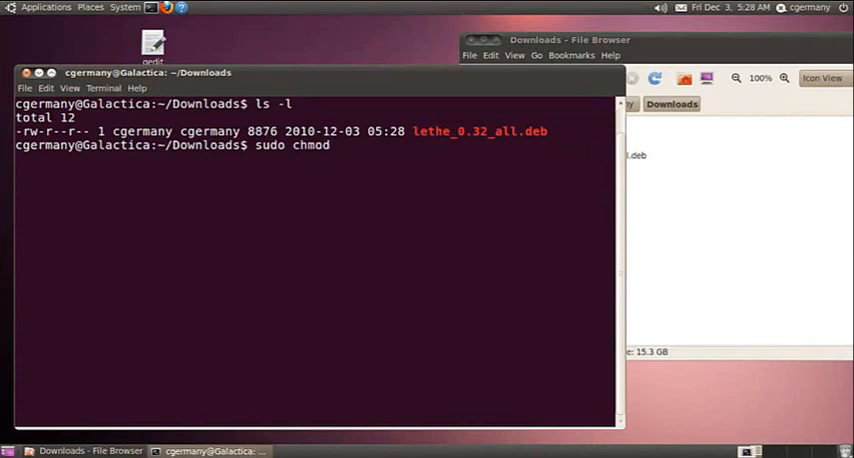
text(777)
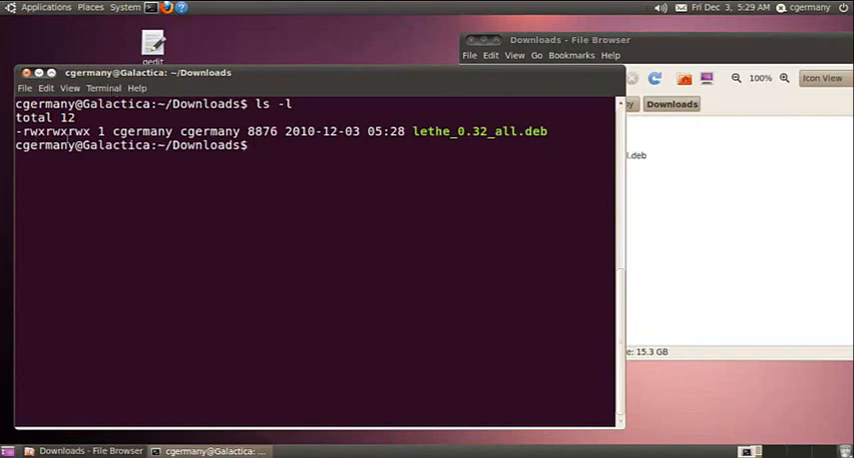
- Install the package with sudo dpkg -i lethe*, regenerating the GRUB configuration
text(su)
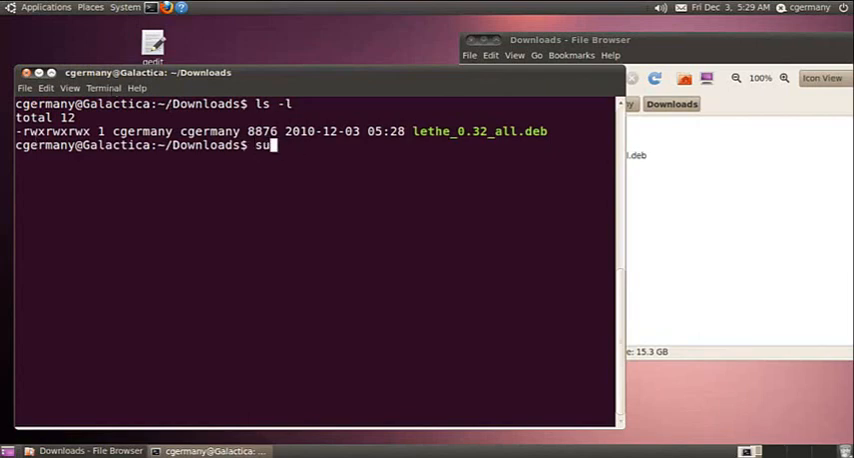
text(do)
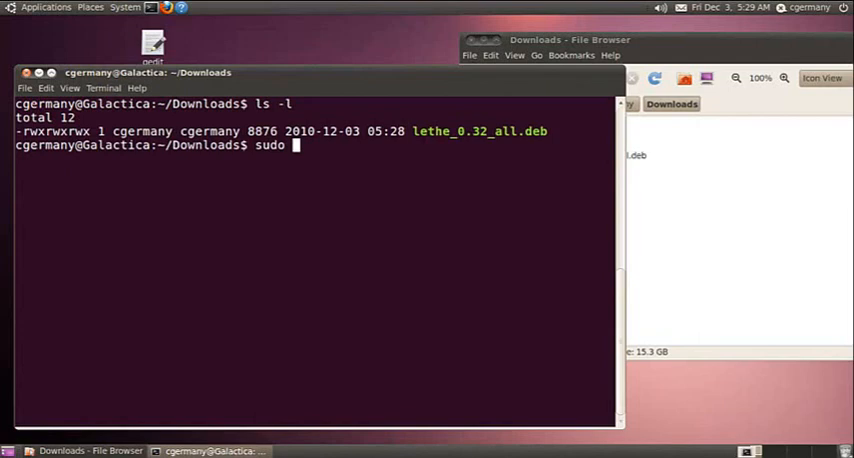
text(dpkg -i)
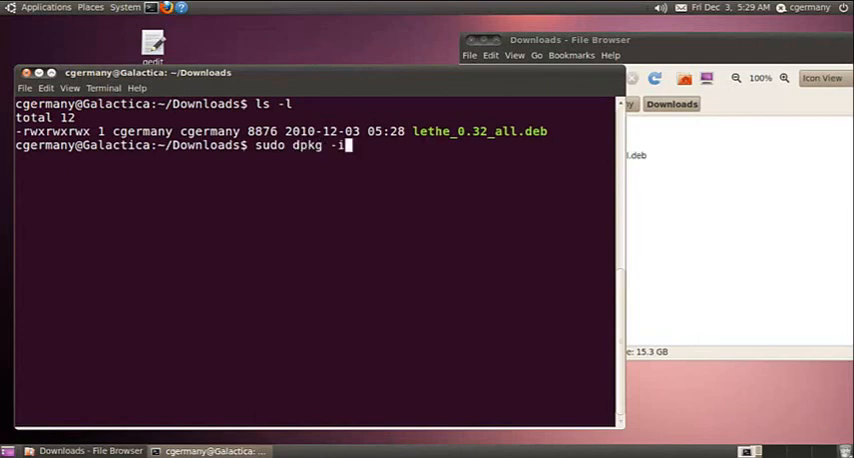
text(lethe)
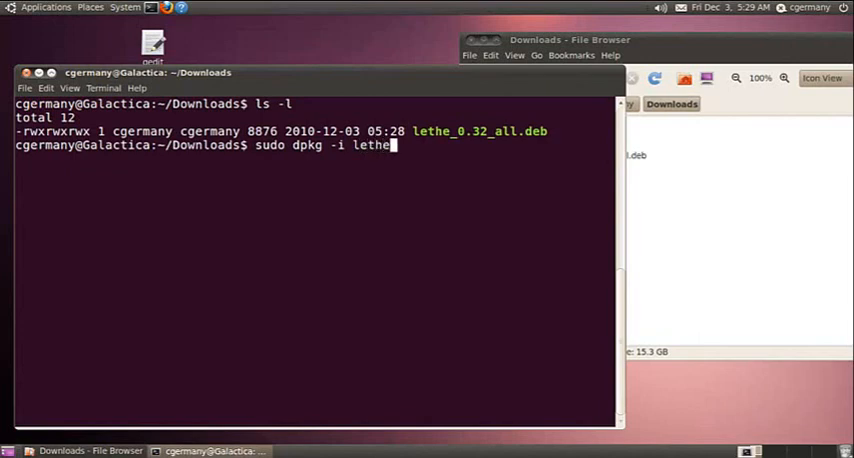
text(*)
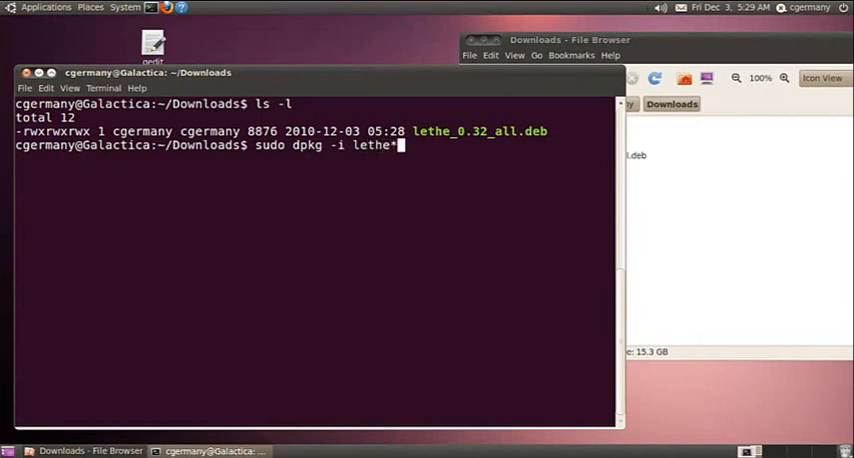
key(Return)
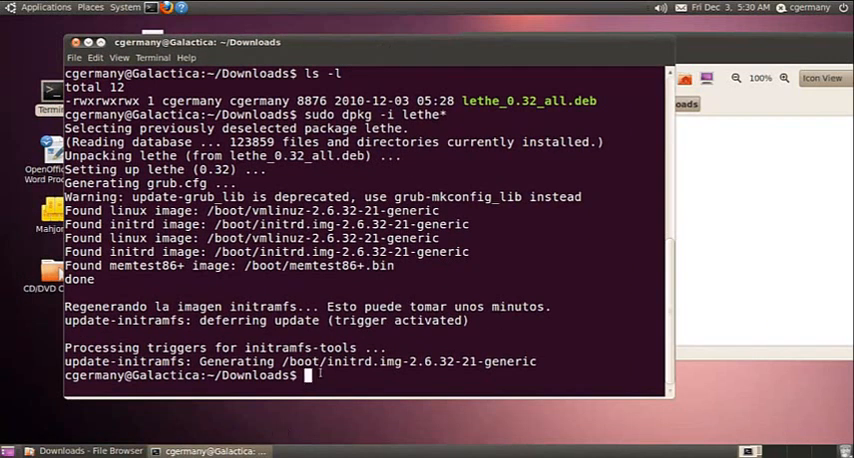
- Restart the machine with sudo reboot into the GRUB menu
text(sudo r)
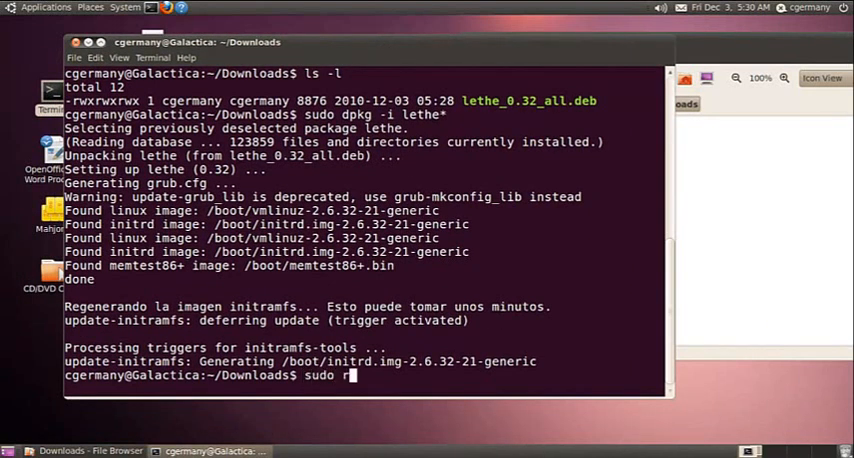
text(eboot)
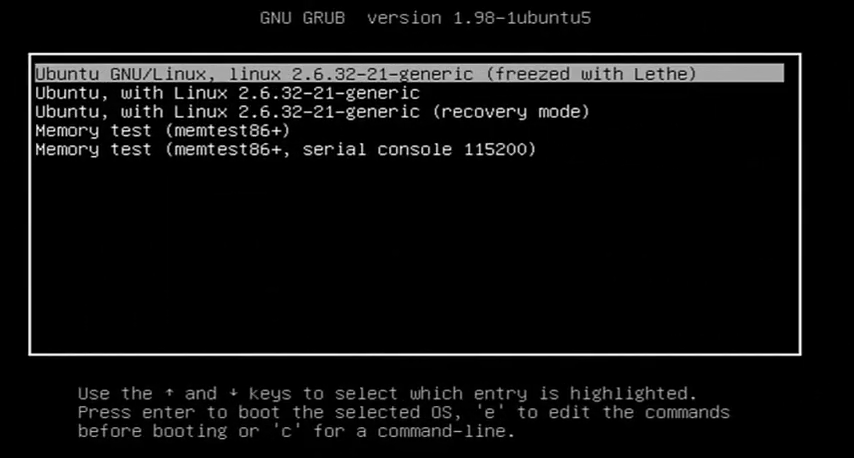
key(Down)
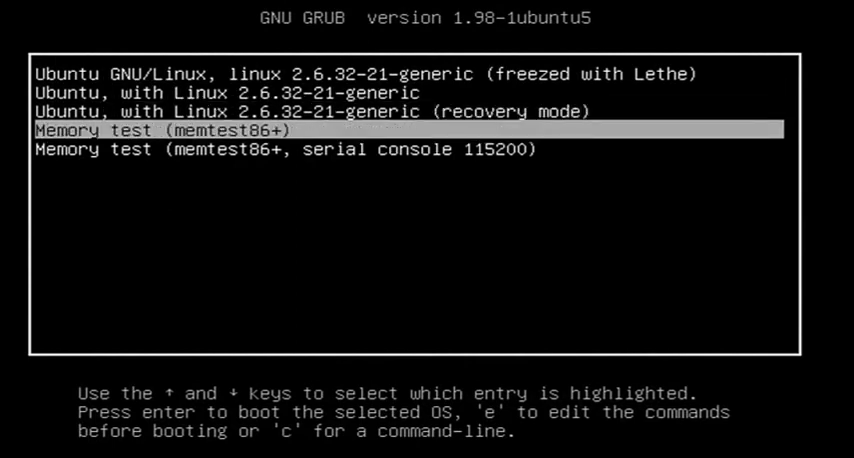
key(Up)
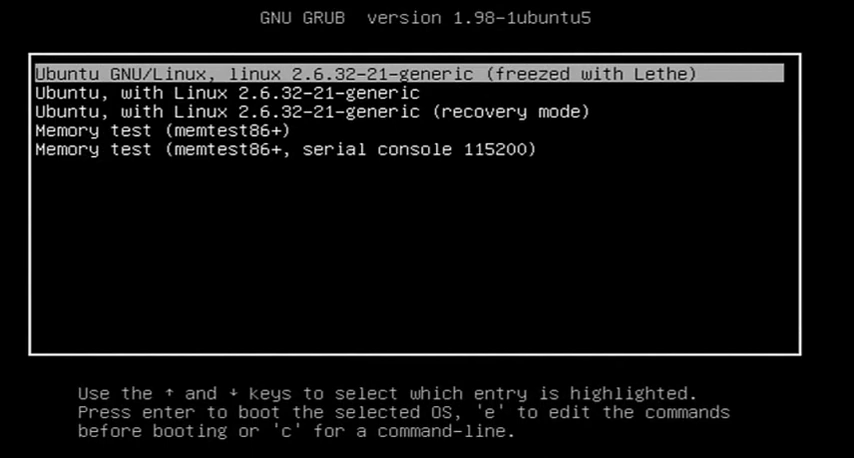
key(Down)
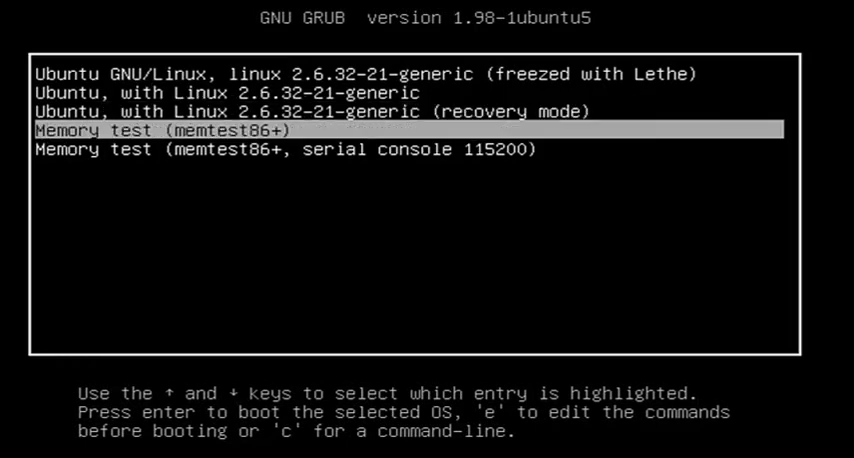
key(Up)
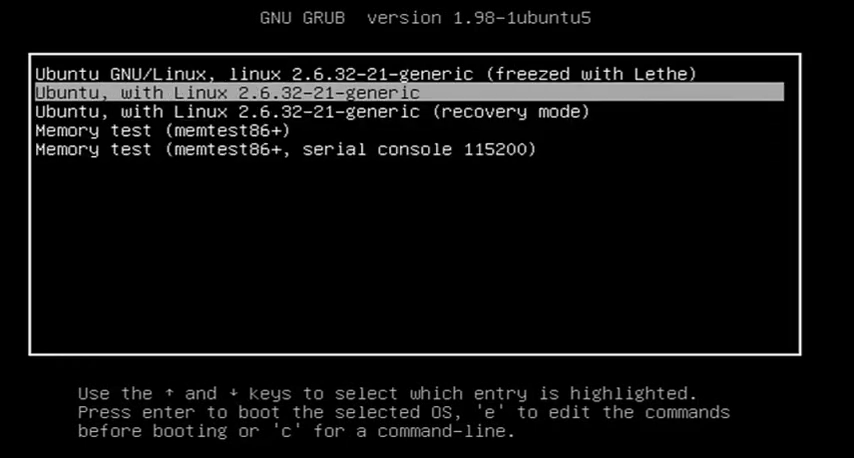
key(Up)
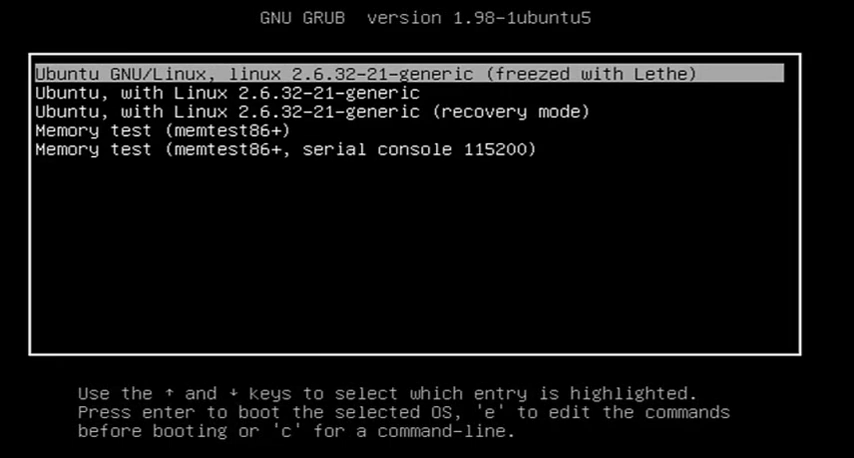
key(Down)
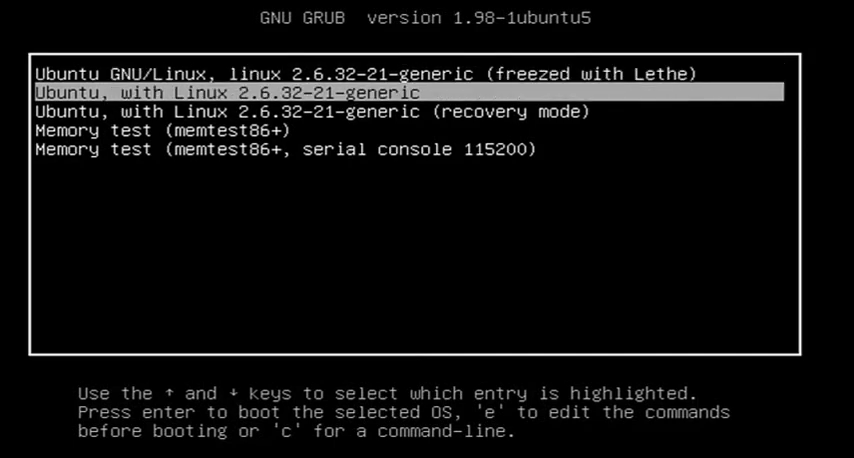
key(Up)
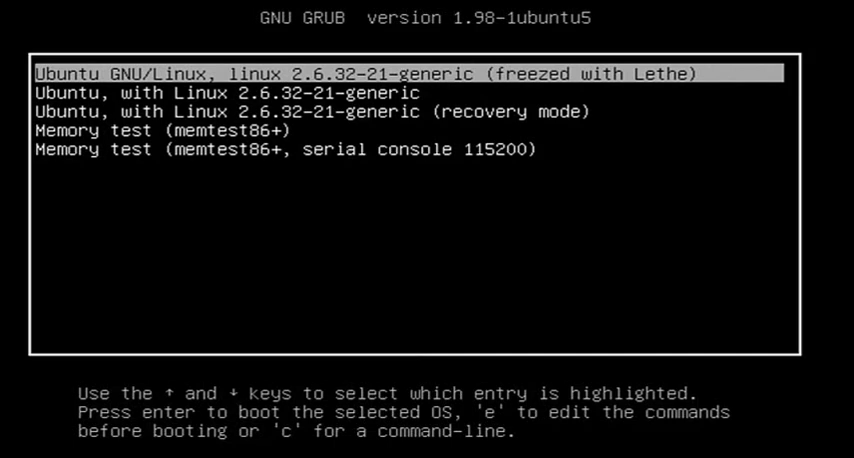
key(Down)
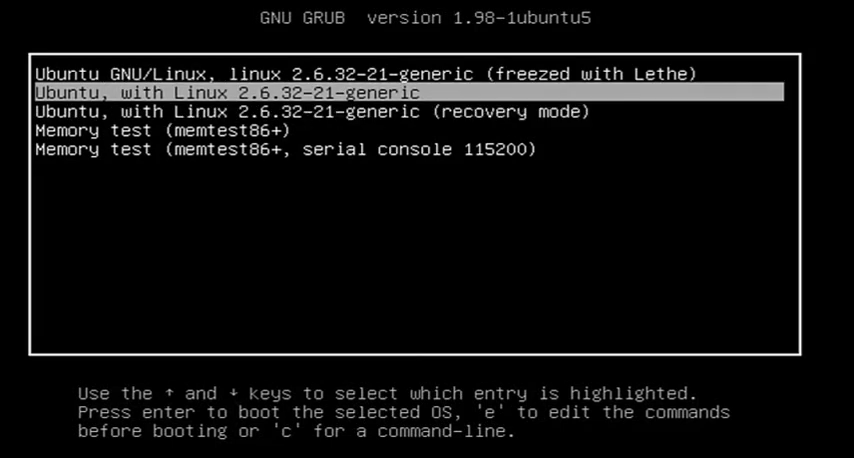
key(Up)
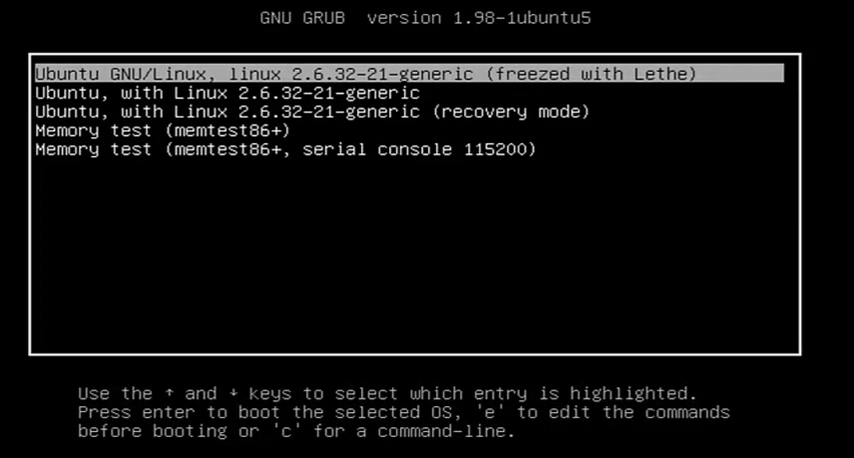
key(Down)
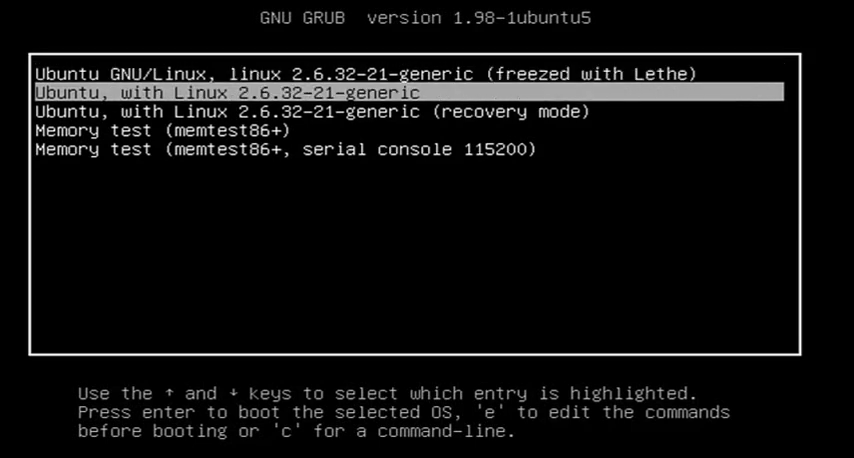
key(Up)
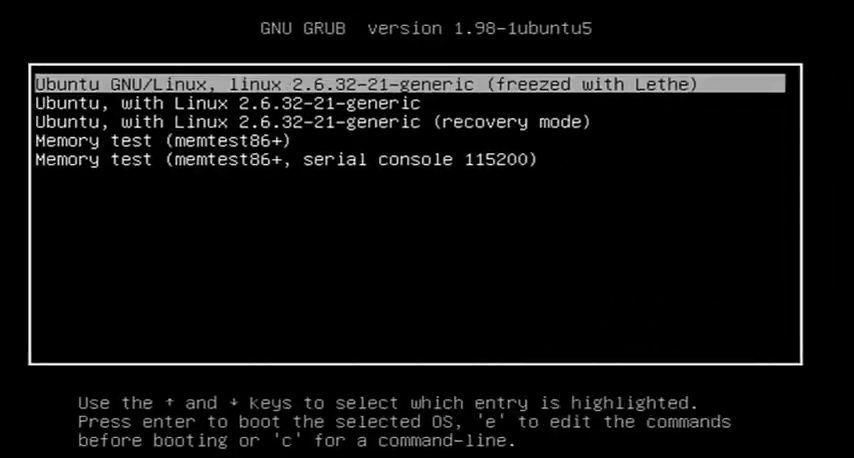
- Browse the GRUB entries and bring up the freezed with Lethe entry's boot commands for editing
key(Down)
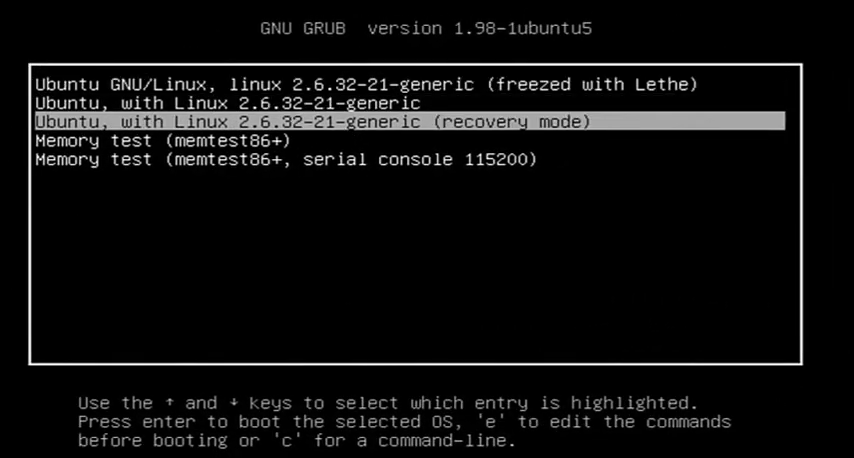
key(Up)
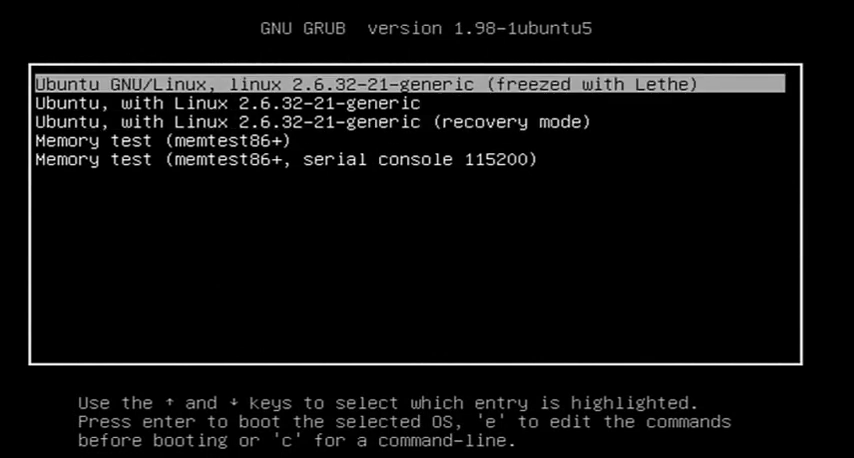
key(Down)
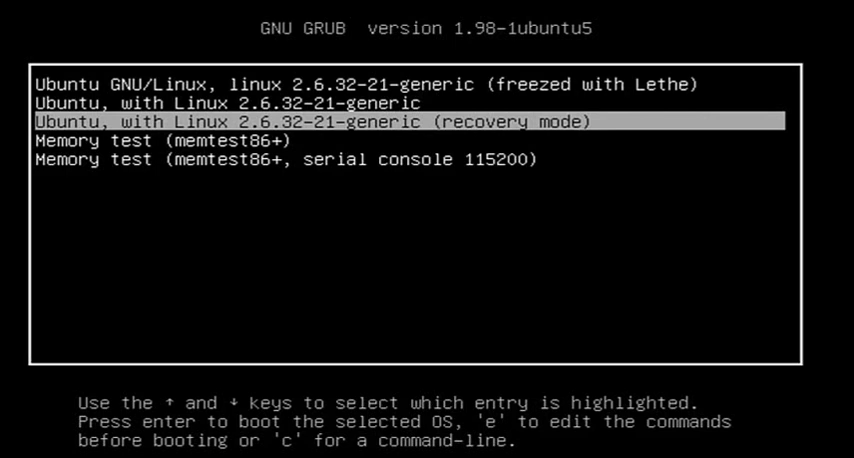
key(Up)
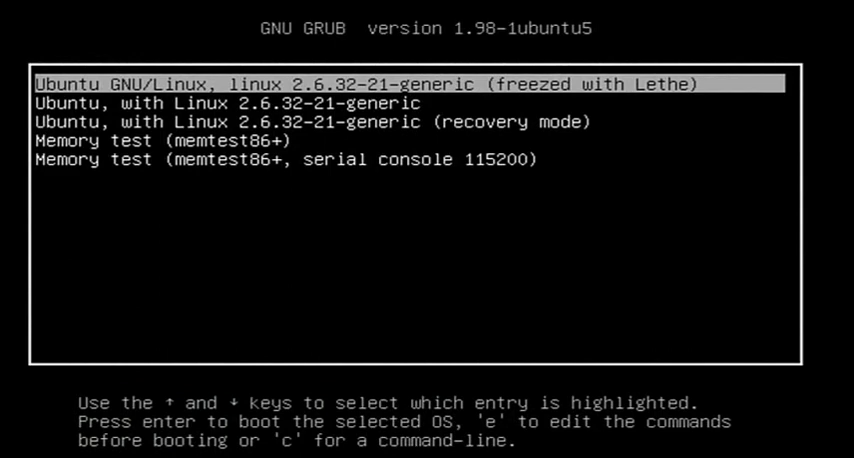
key(Down)
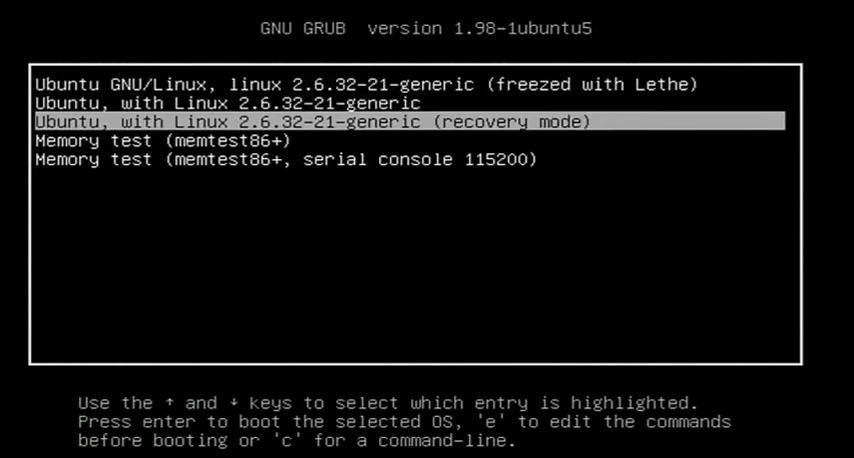
key(Down)
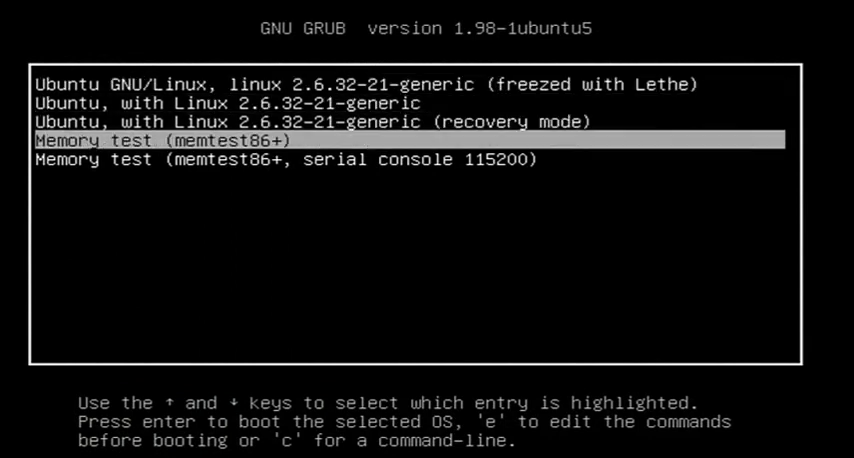
key(up)
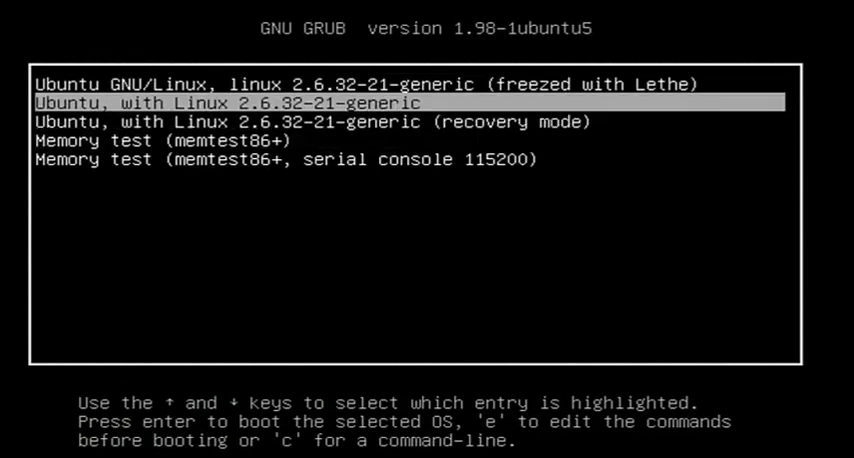
key(Down)
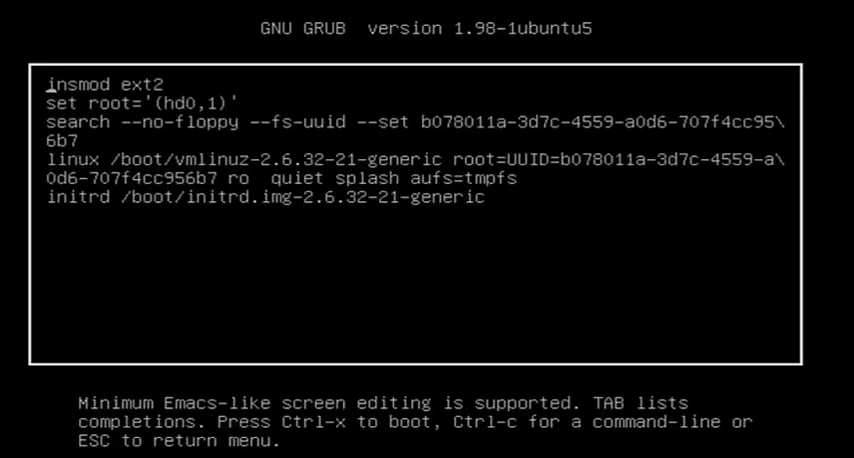
- Erase aufs=tmpfs from the kernel line and return to the boot menu
key(Down)
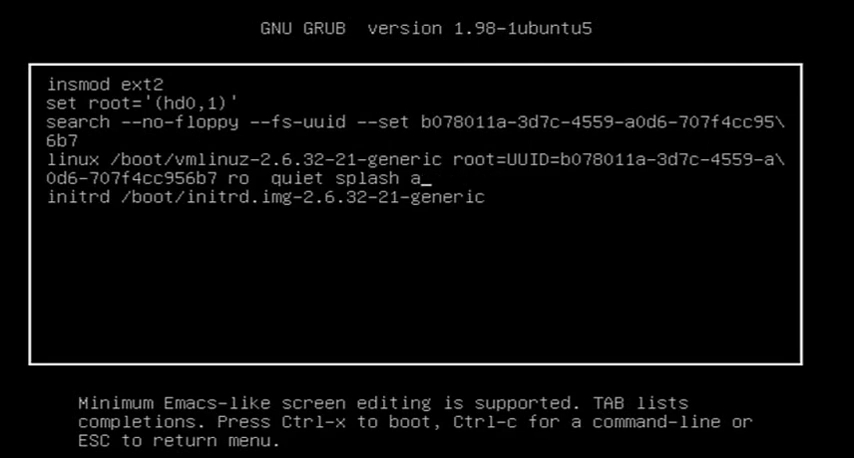
key(BackSpace)
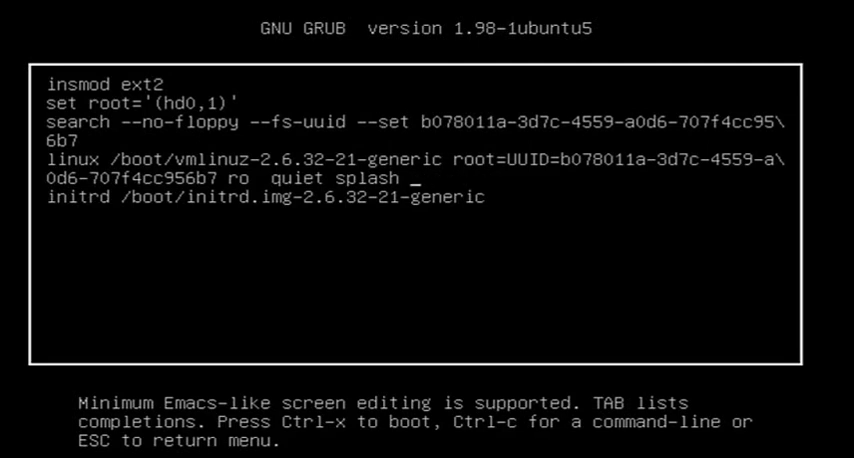
key(Escape)
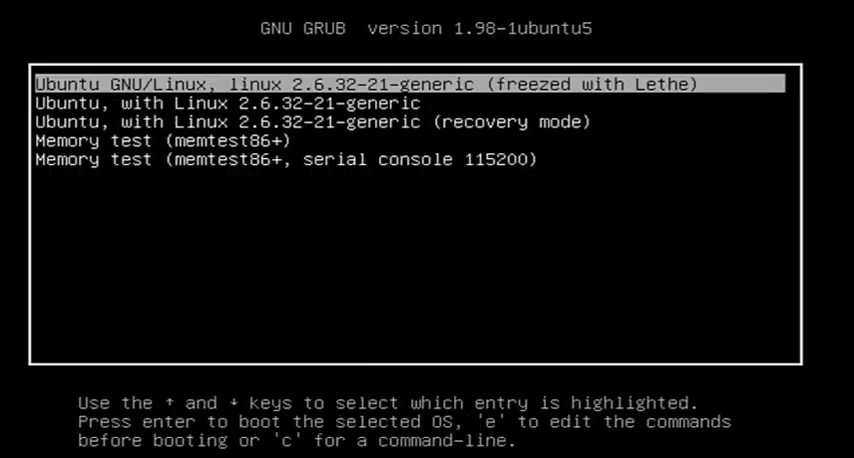
key(Down)
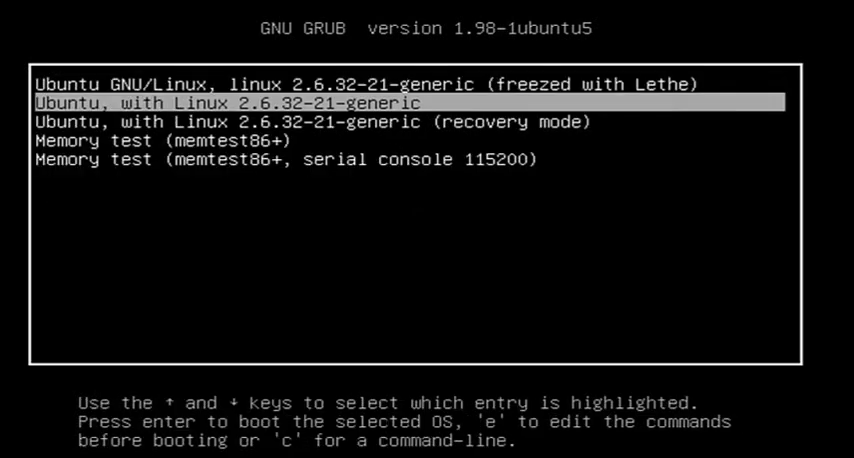
key(Down)
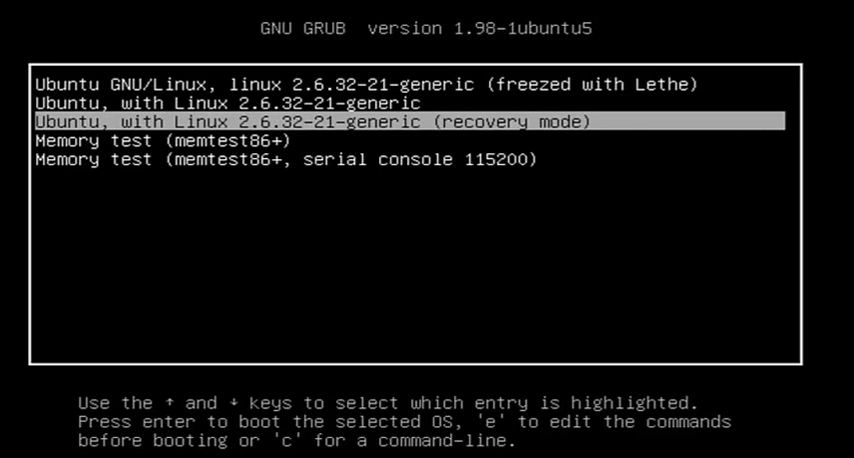